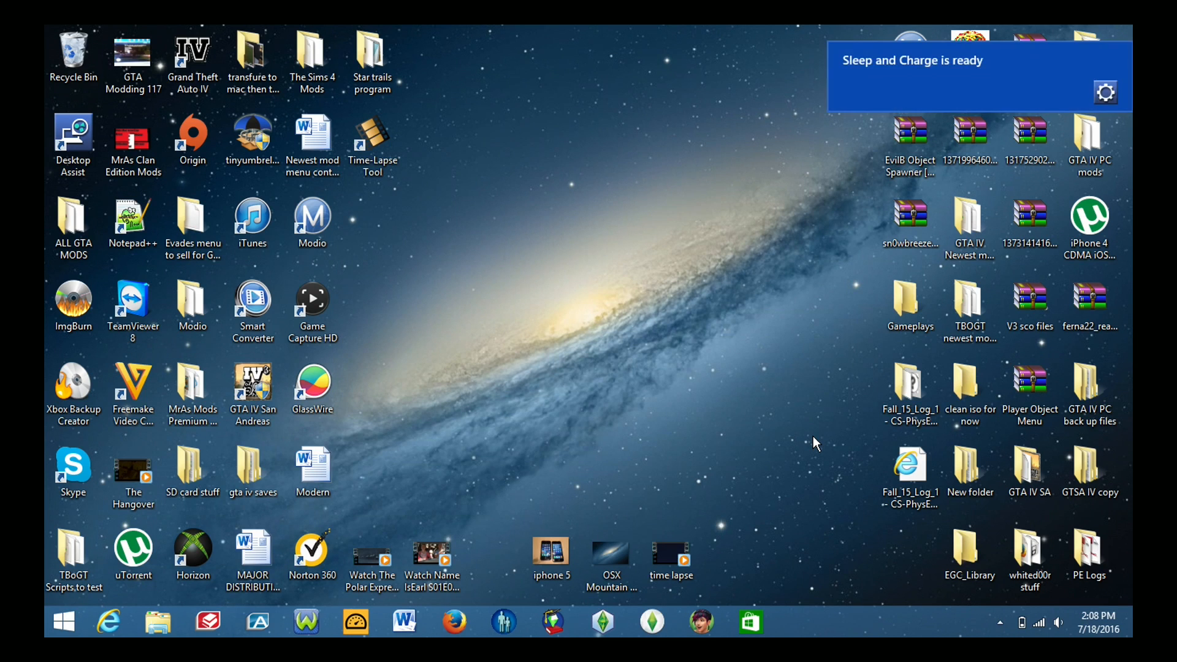
- Launch File Explorer from the taskbar to reach the empty Removable Disk (E:)
left_click(158, 623)
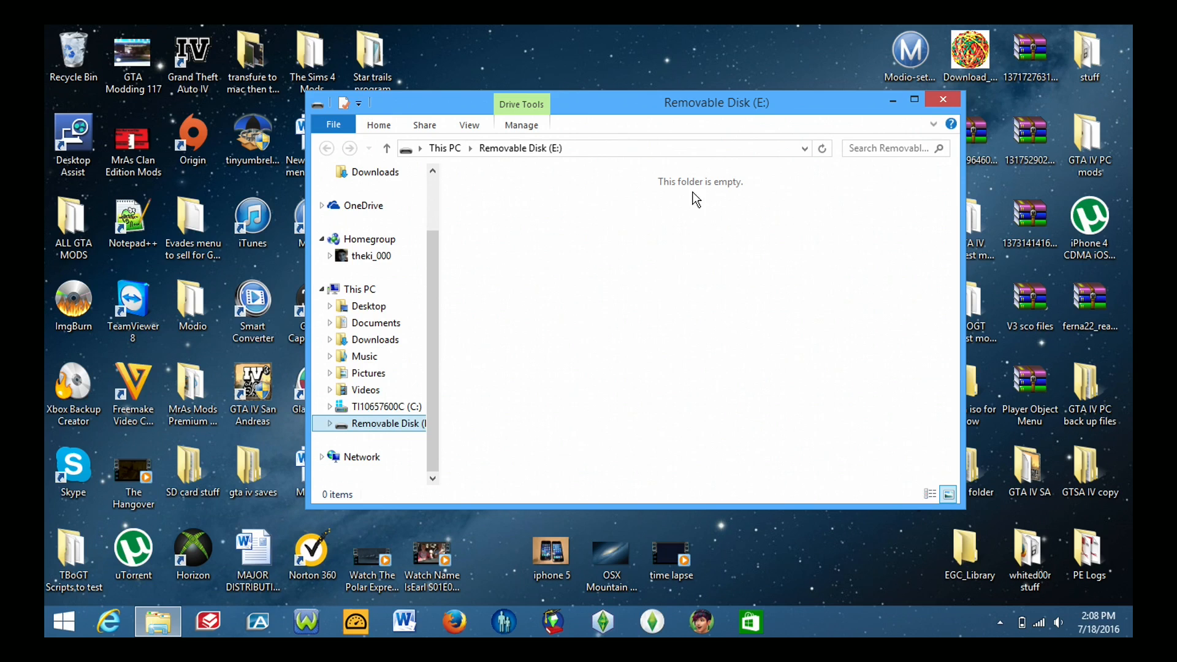
mouse_move(728, 229)
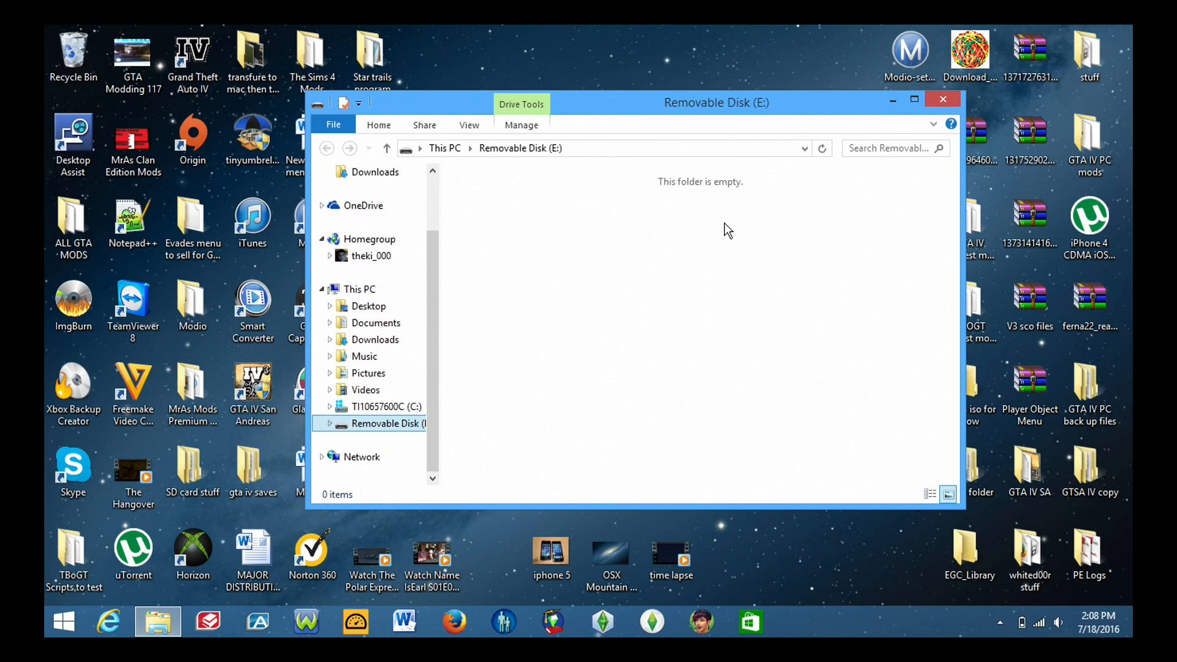
mouse_move(539, 219)
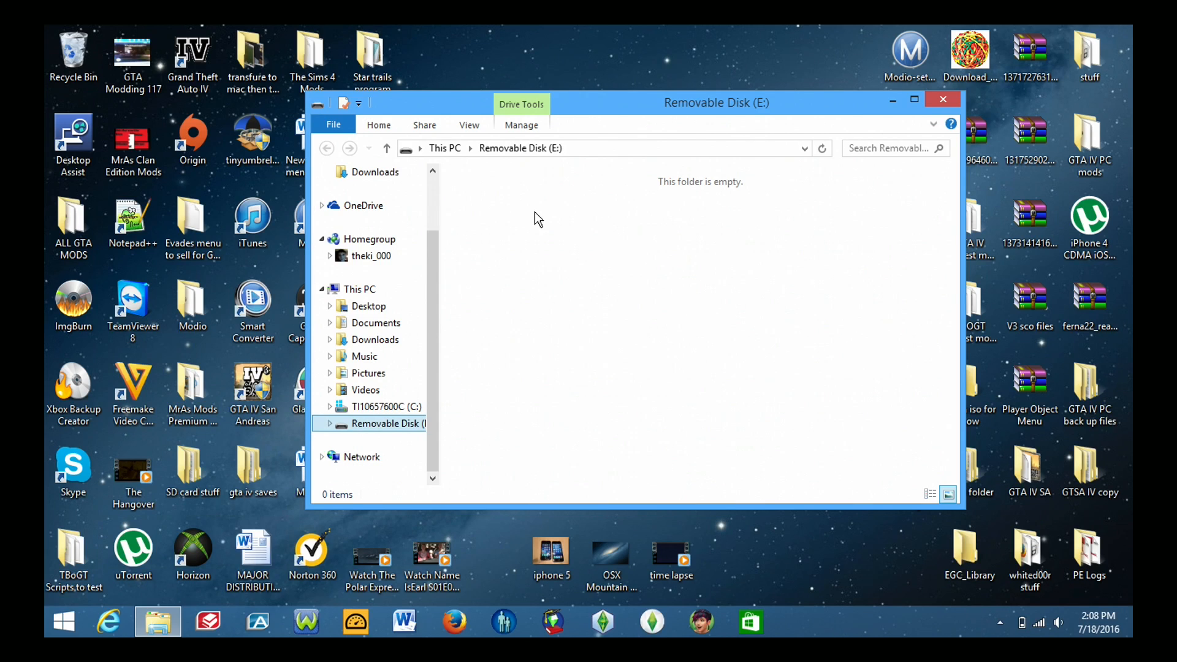
mouse_move(572, 229)
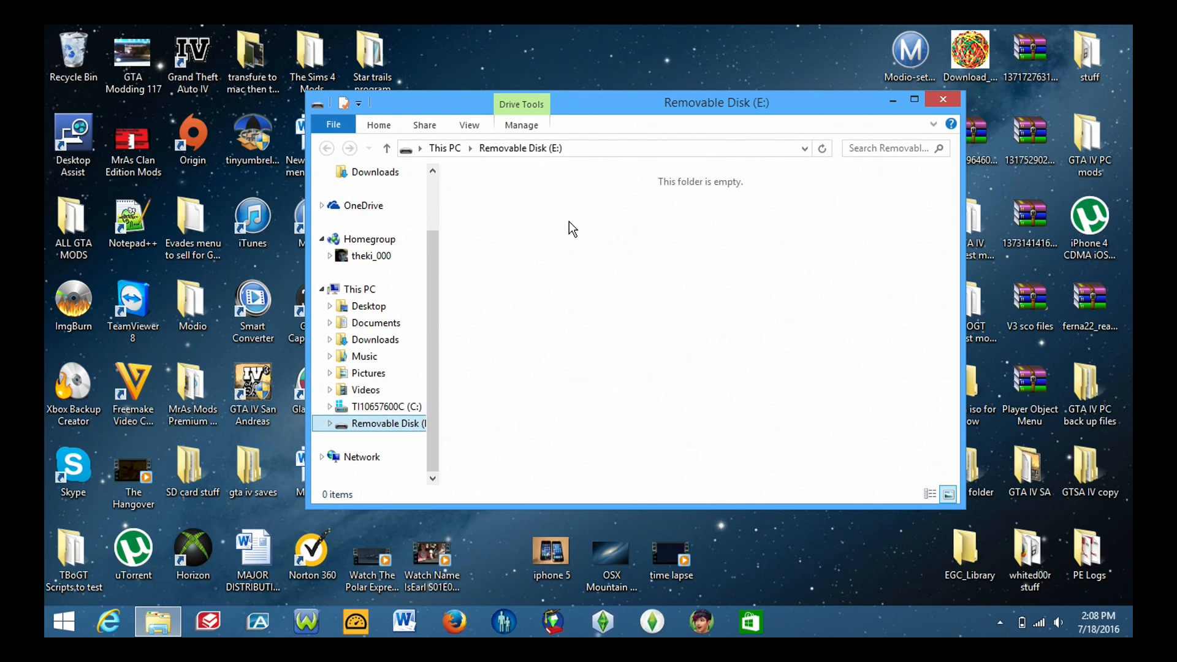
- Add a new folder named DCIM at the root of Removable Disk (E:)
right_click(572, 228)
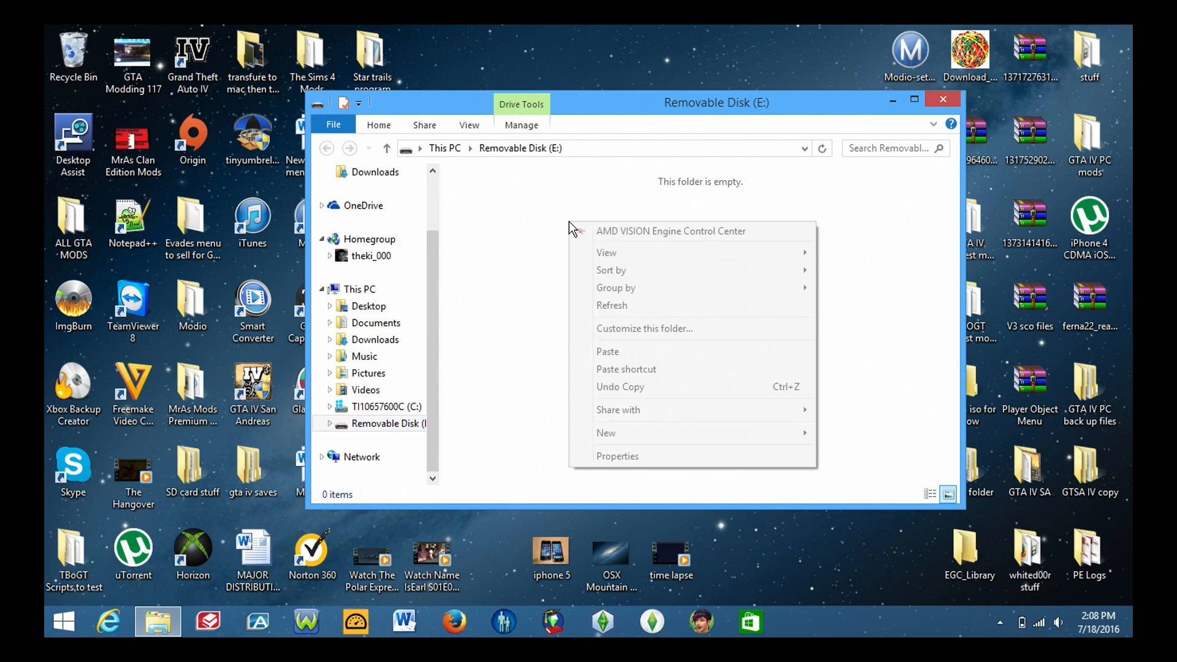
mouse_move(670, 433)
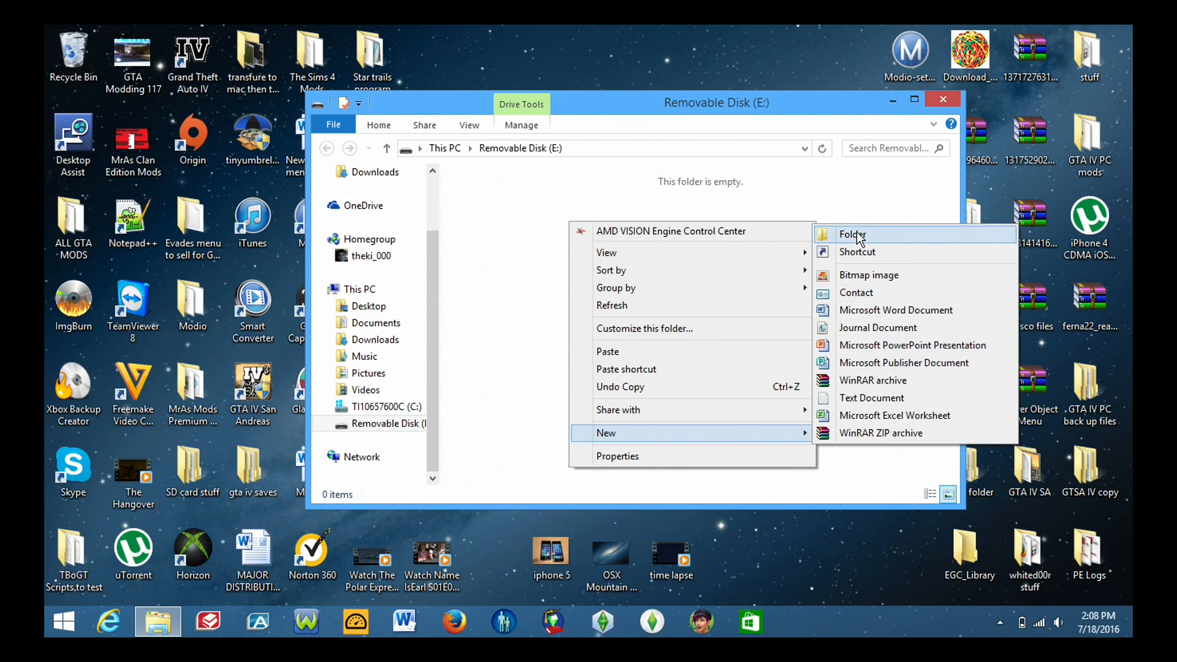
left_click(851, 234)
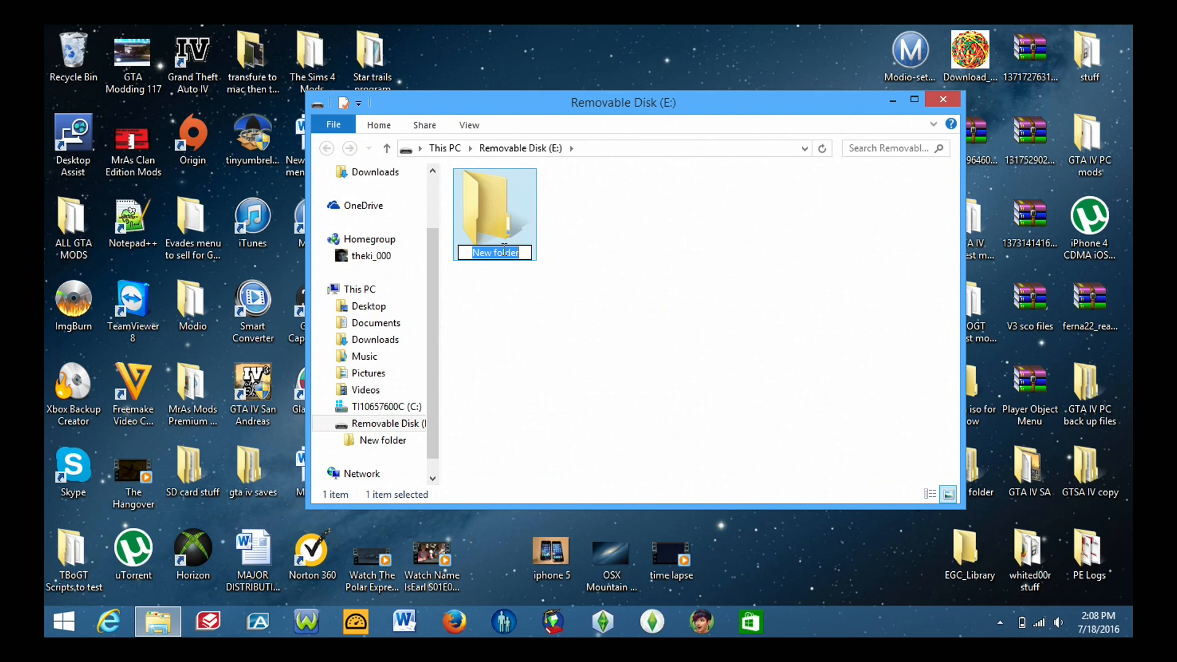
type("DCIM")
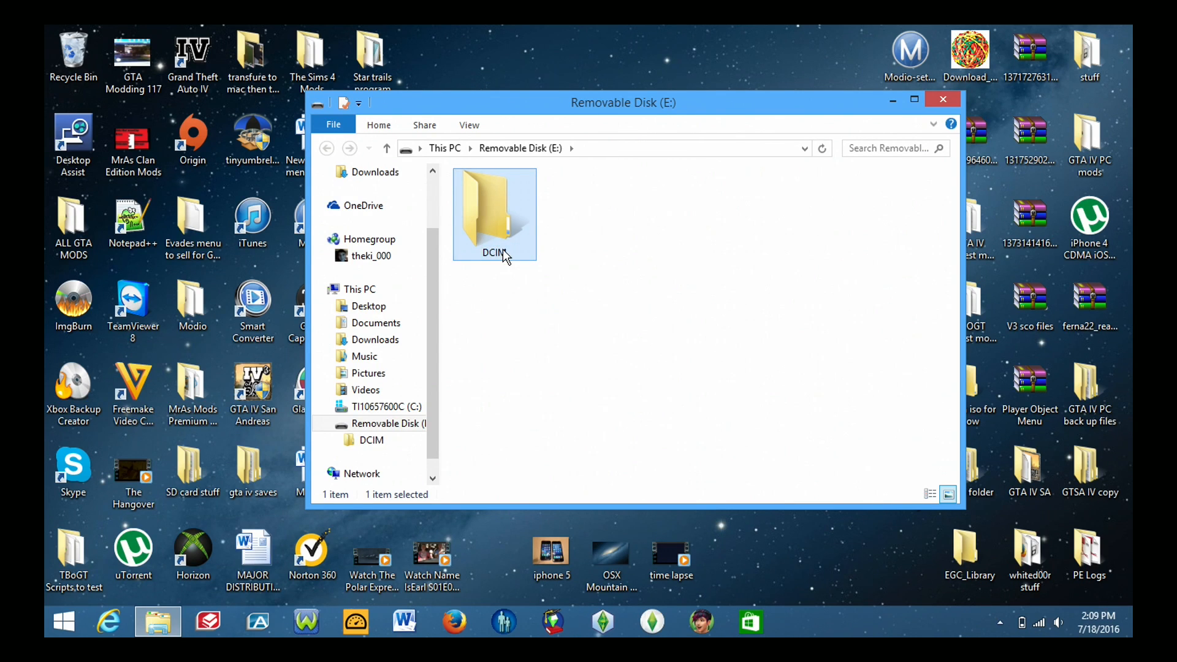
mouse_move(553, 274)
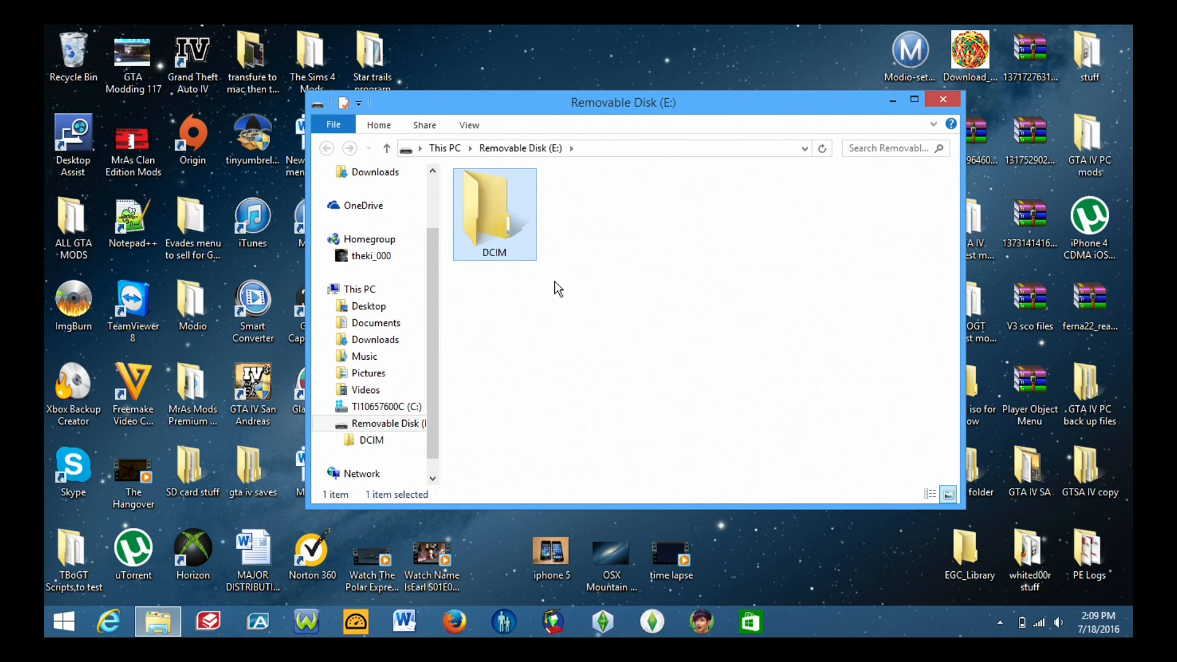
mouse_move(650, 297)
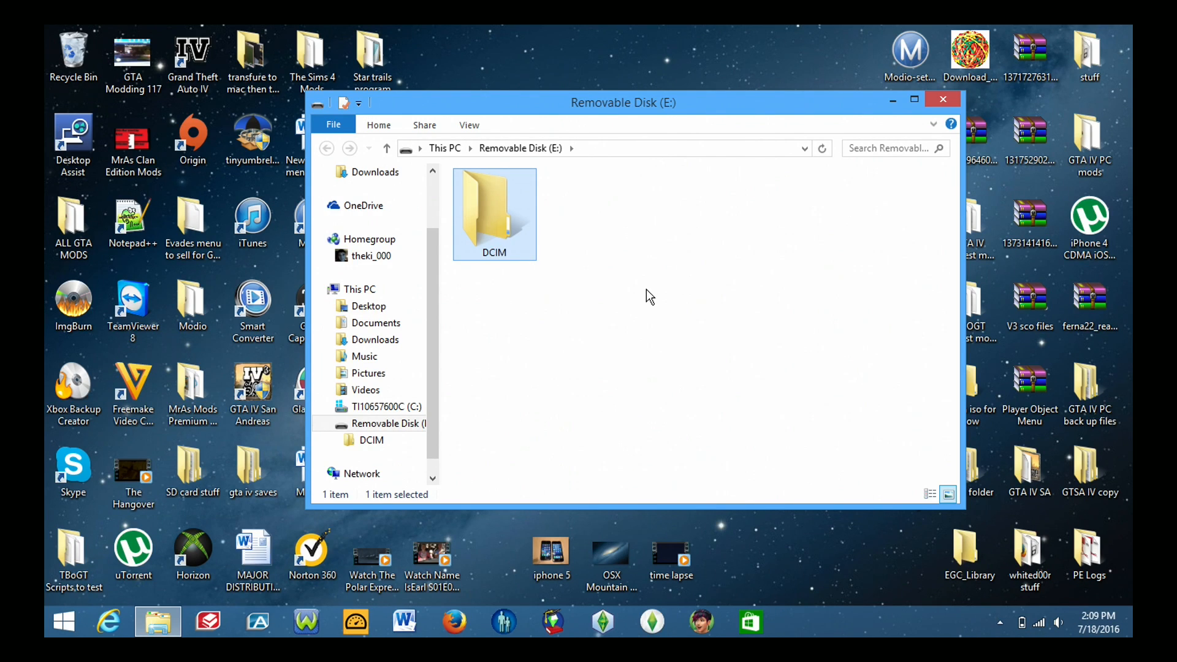
mouse_move(545, 237)
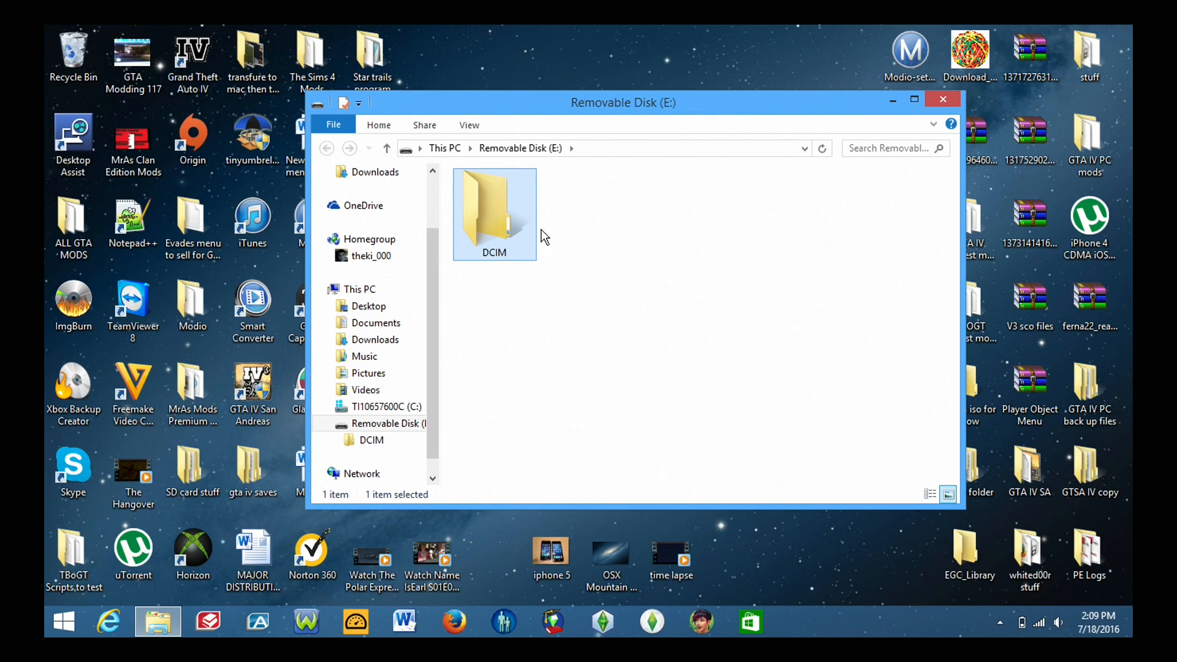
- Move the iphone 5 and OSX Mountain Lion photos and time lapse video into DCIM
left_click(672, 554)
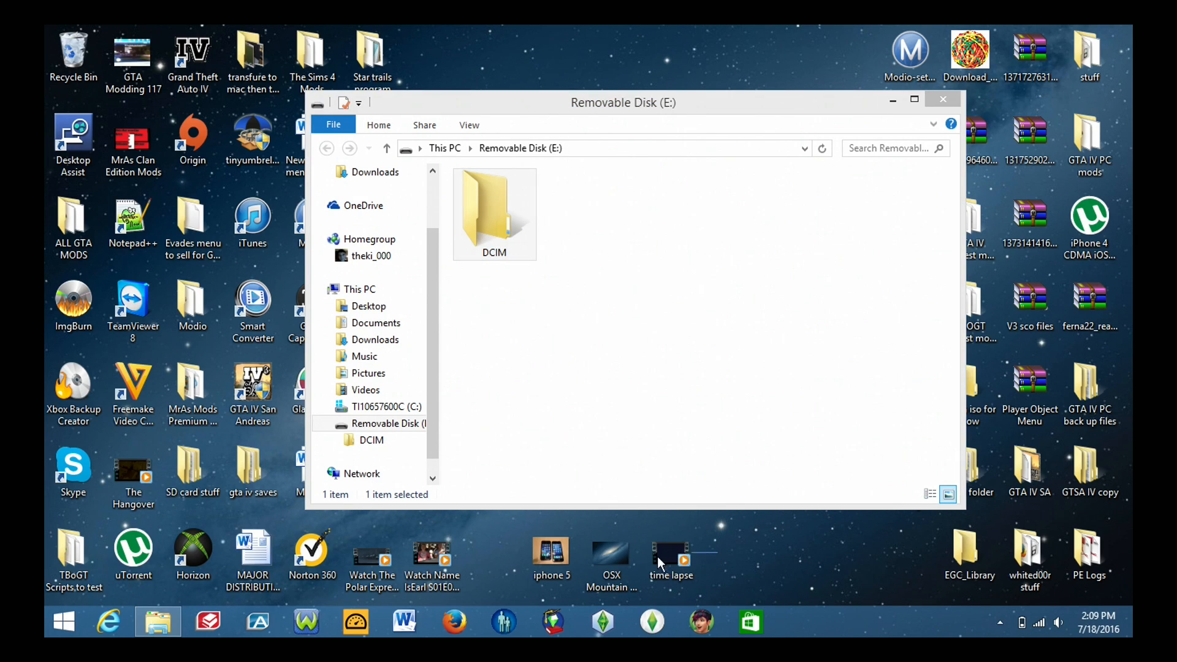
left_click(551, 555)
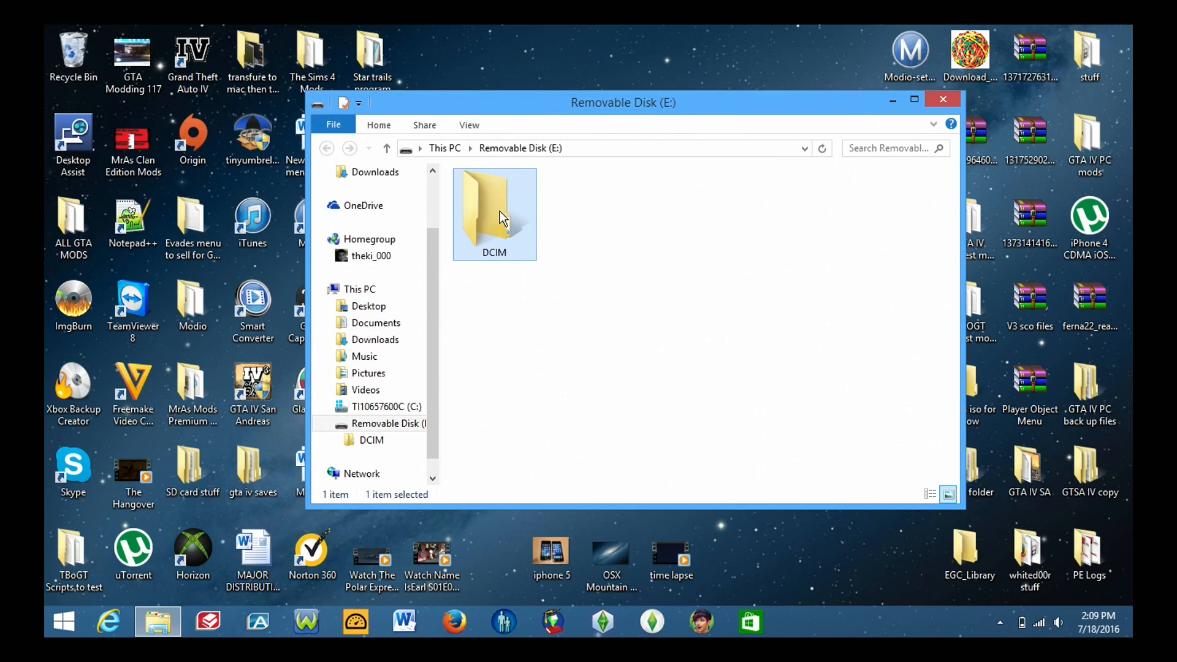
double_click(494, 209)
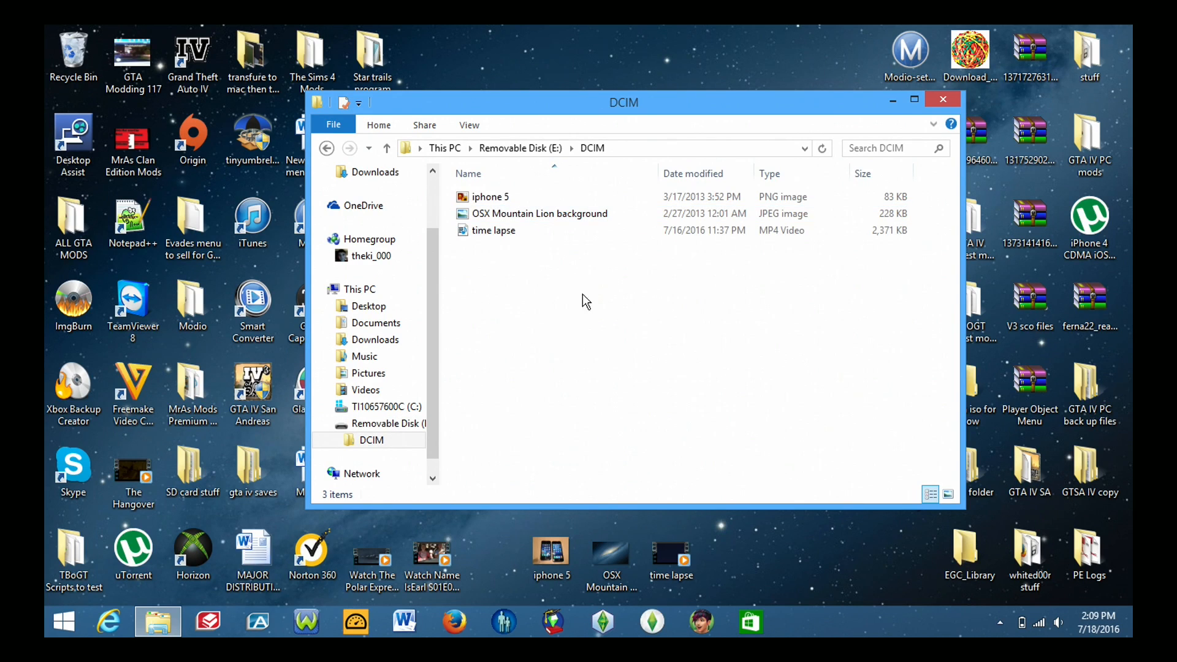
mouse_move(549, 285)
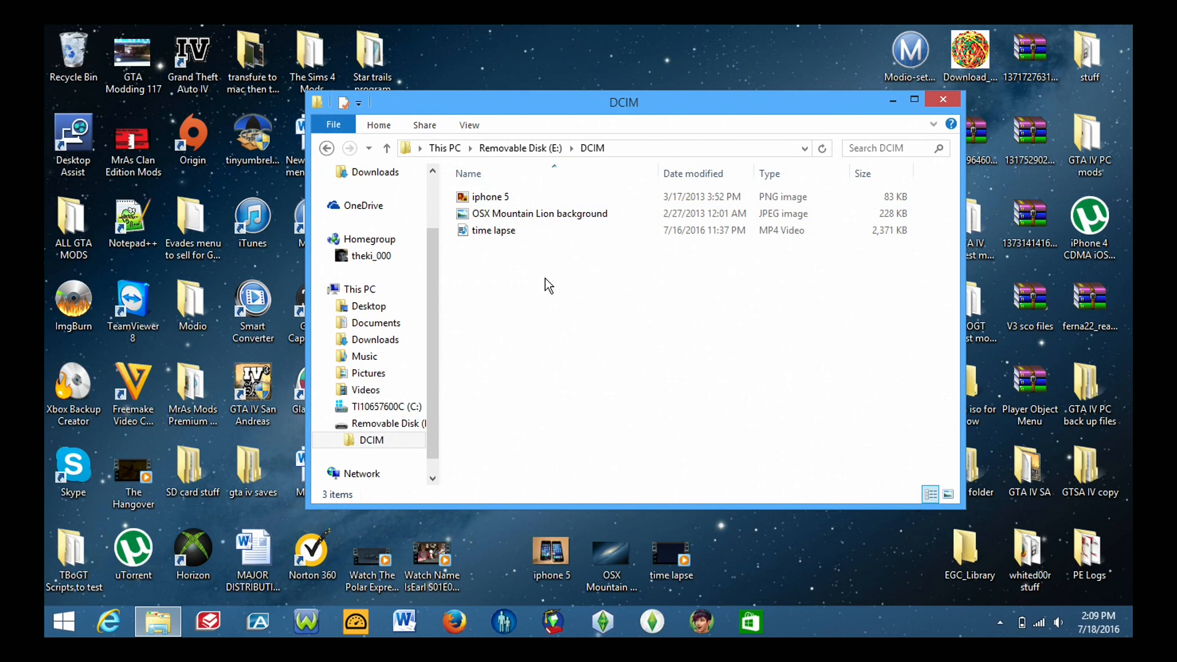
mouse_move(513, 266)
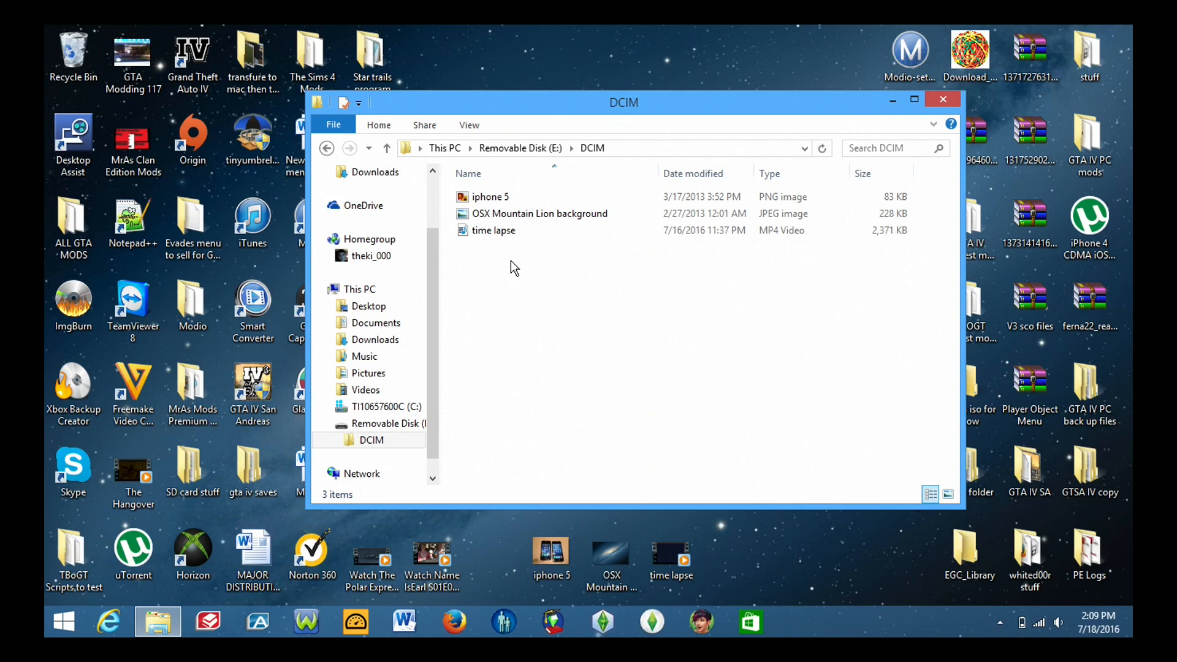
- Rename the iphone 5 PNG image in DCIM to DSC_0001
left_click(539, 214)
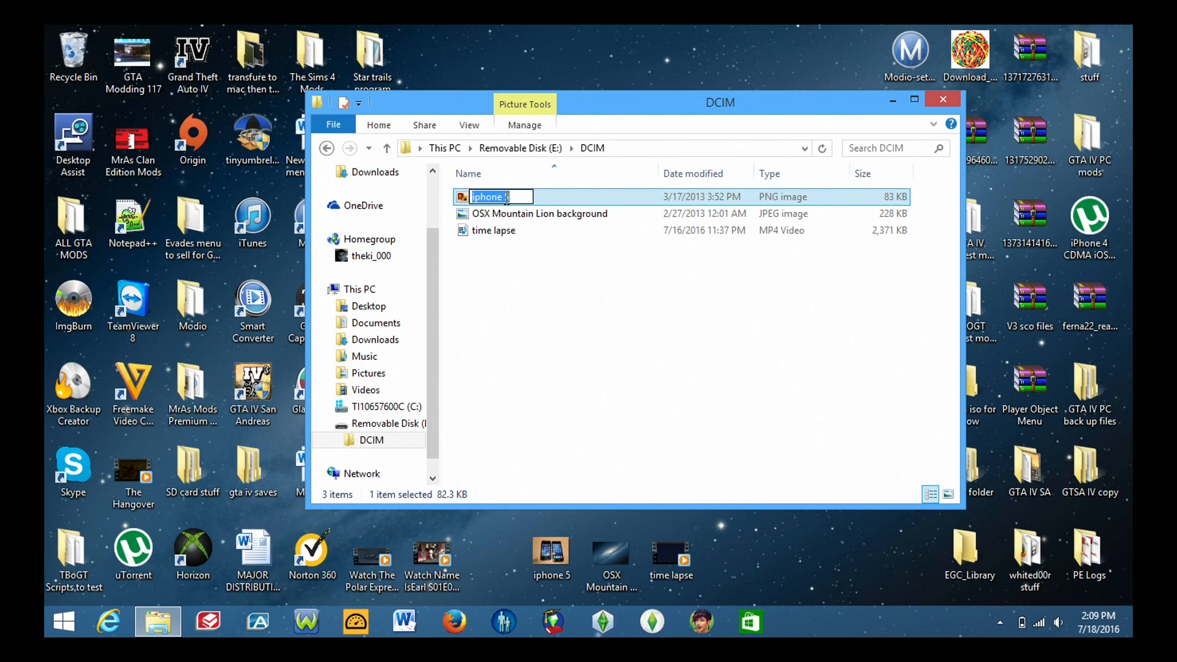
type("D")
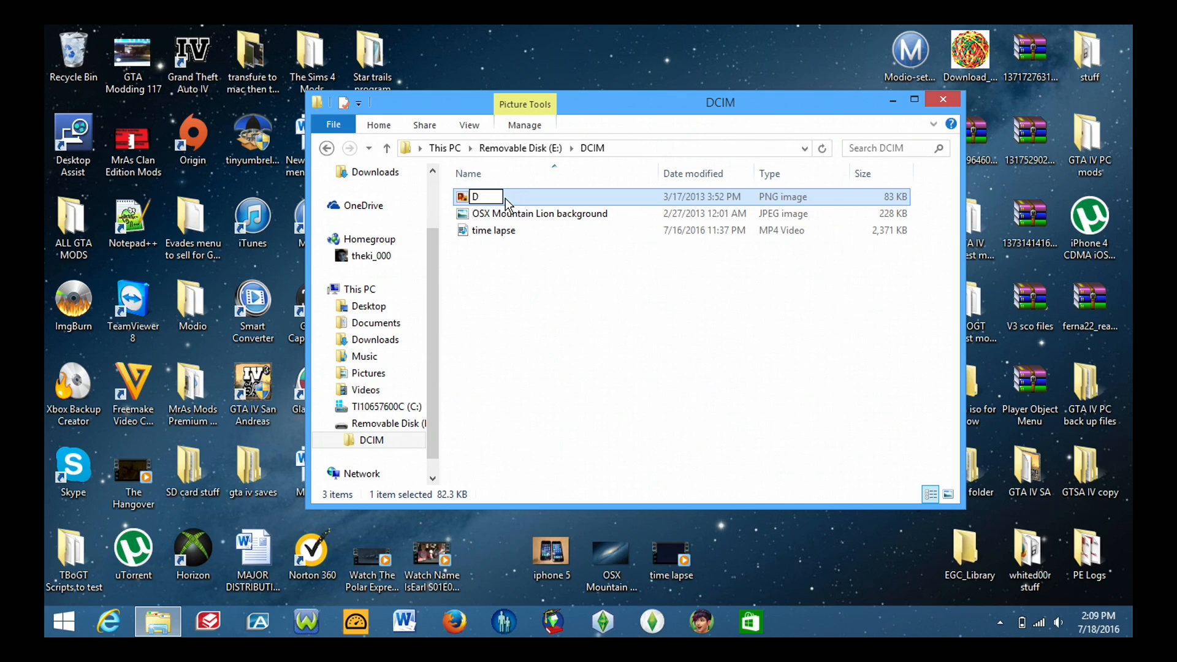
type("SC")
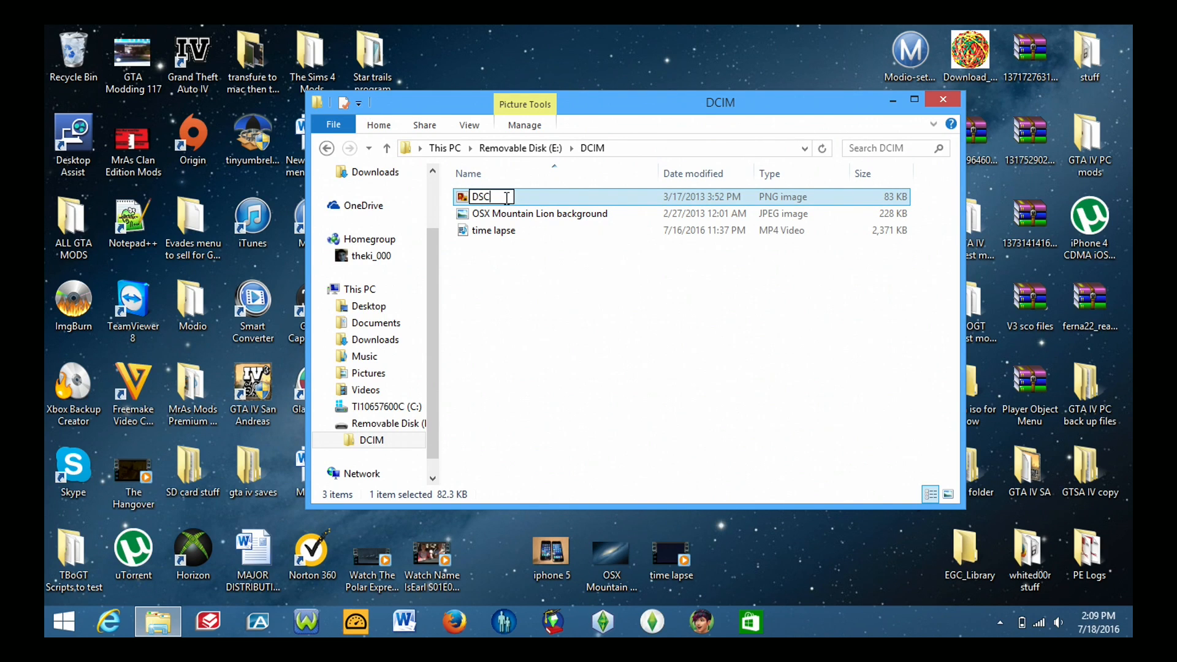
type("_0")
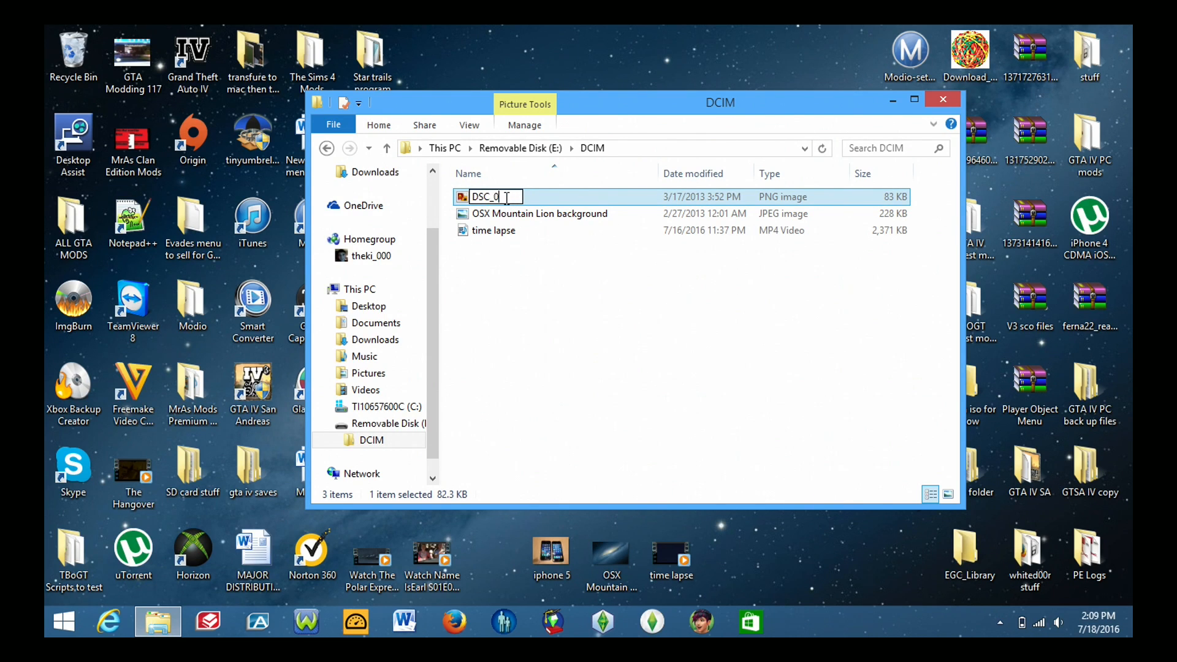
type("001")
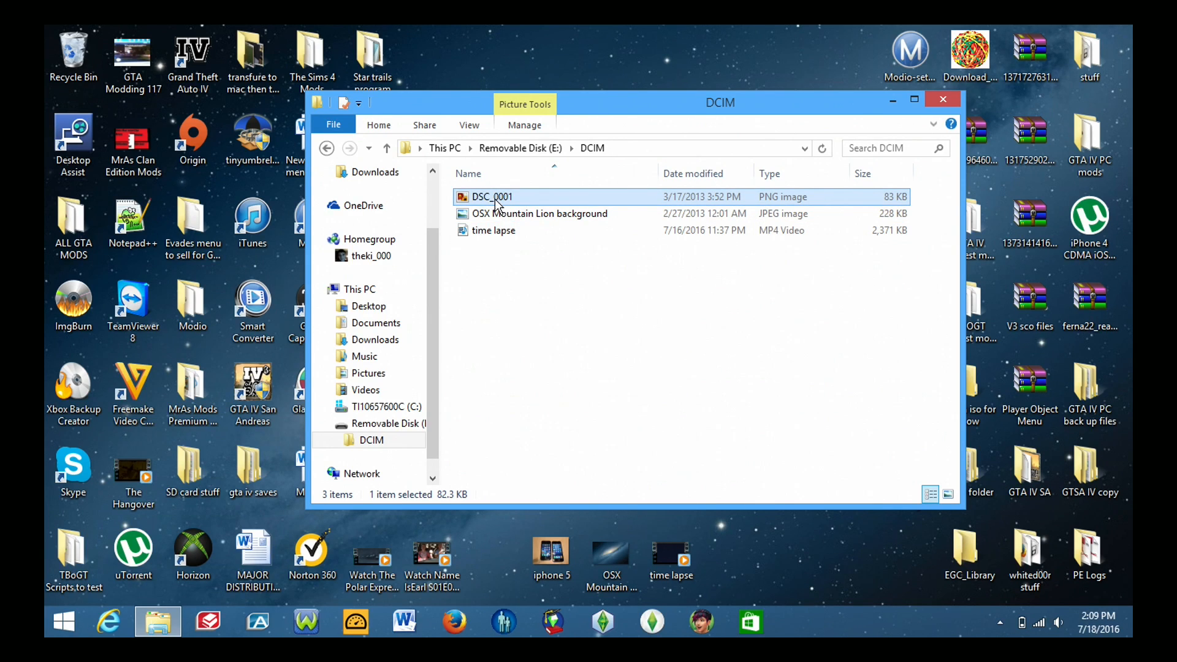
mouse_move(490, 201)
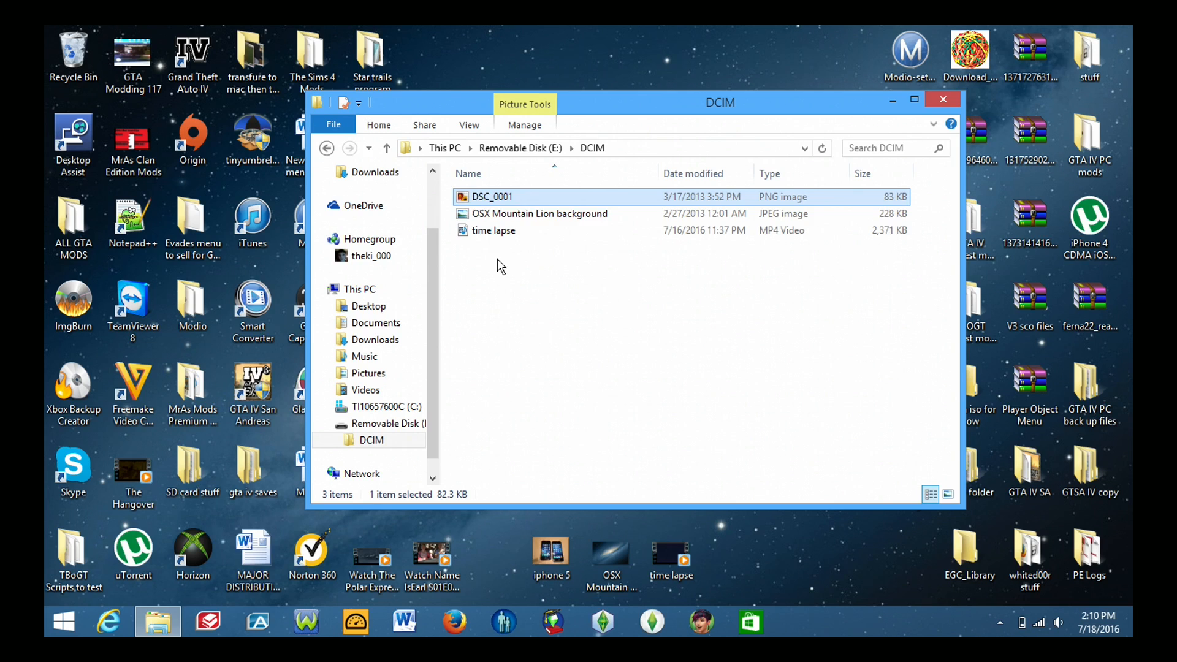
- Rename the OSX Mountain Lion JPEG to DSC_0002 and the time lapse video to DSC_0003
left_click(539, 213)
type("DSC_0002")
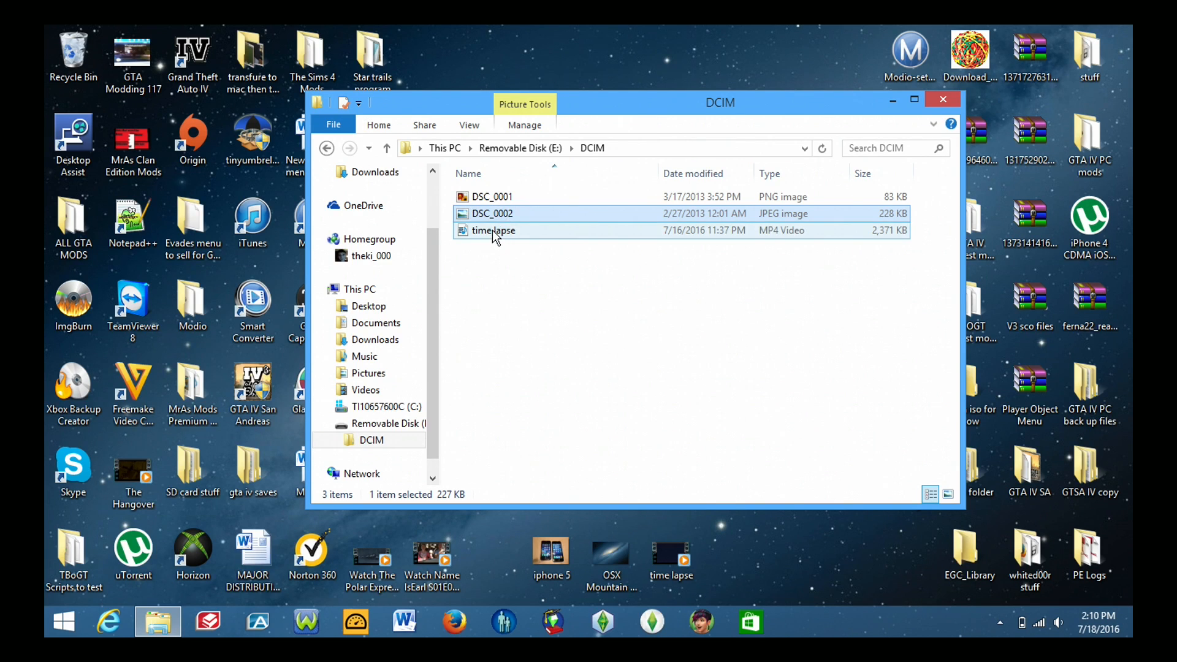
double_click(493, 231)
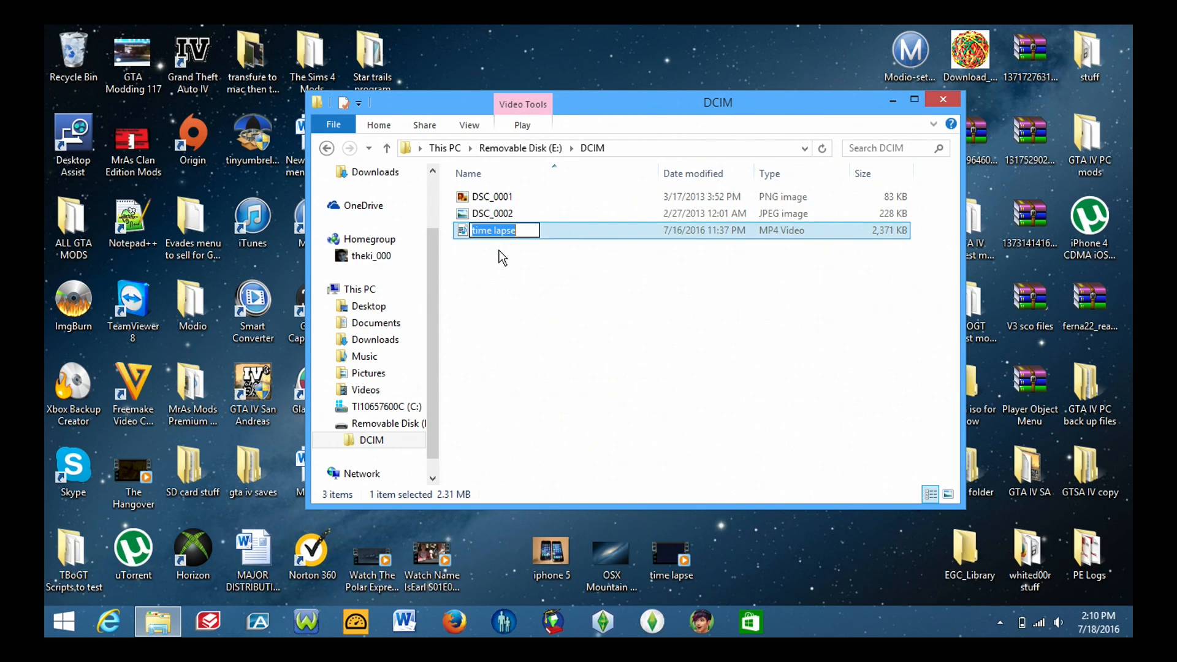
type("DSC_0003")
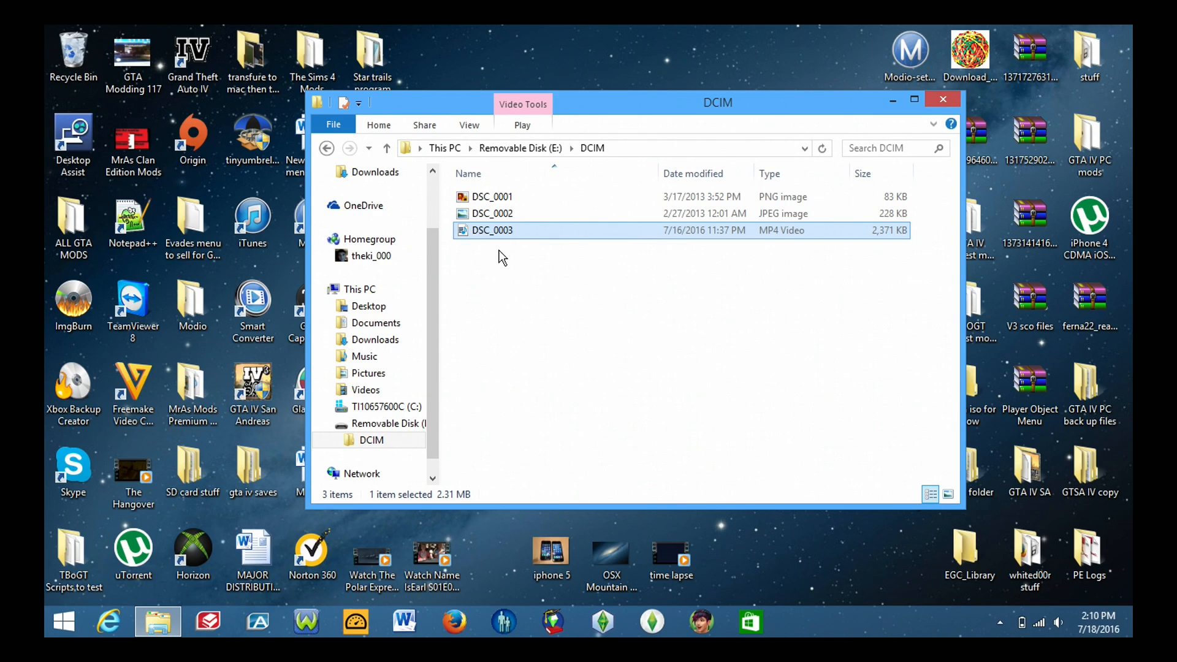
left_click(492, 197)
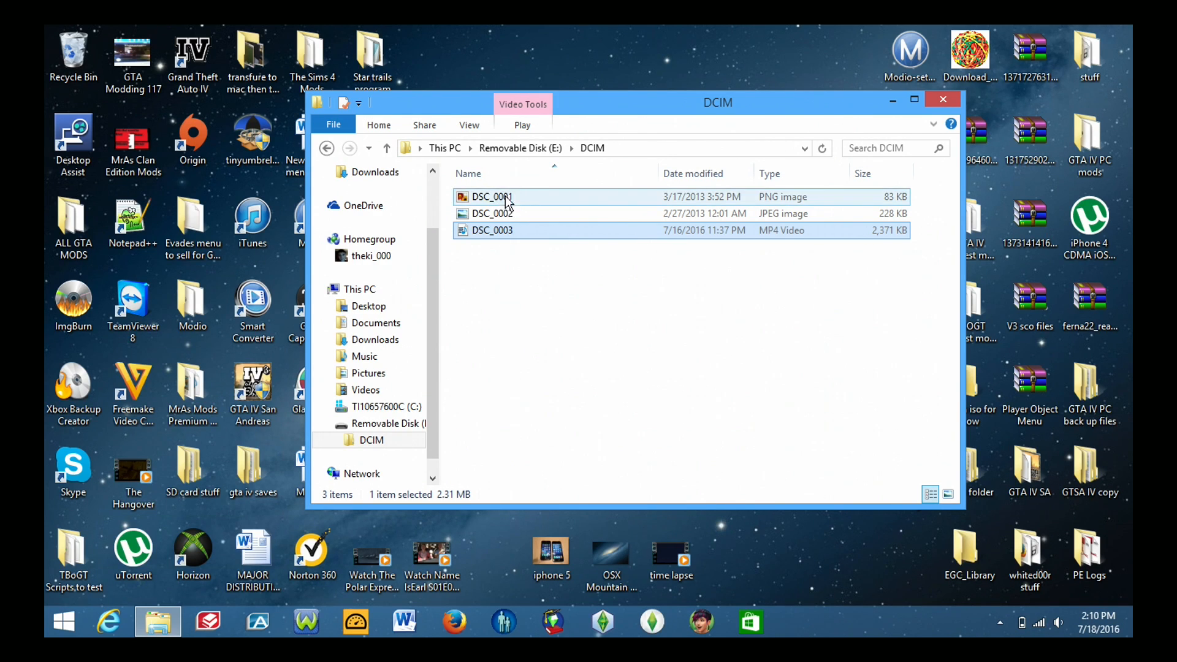
left_click(492, 230)
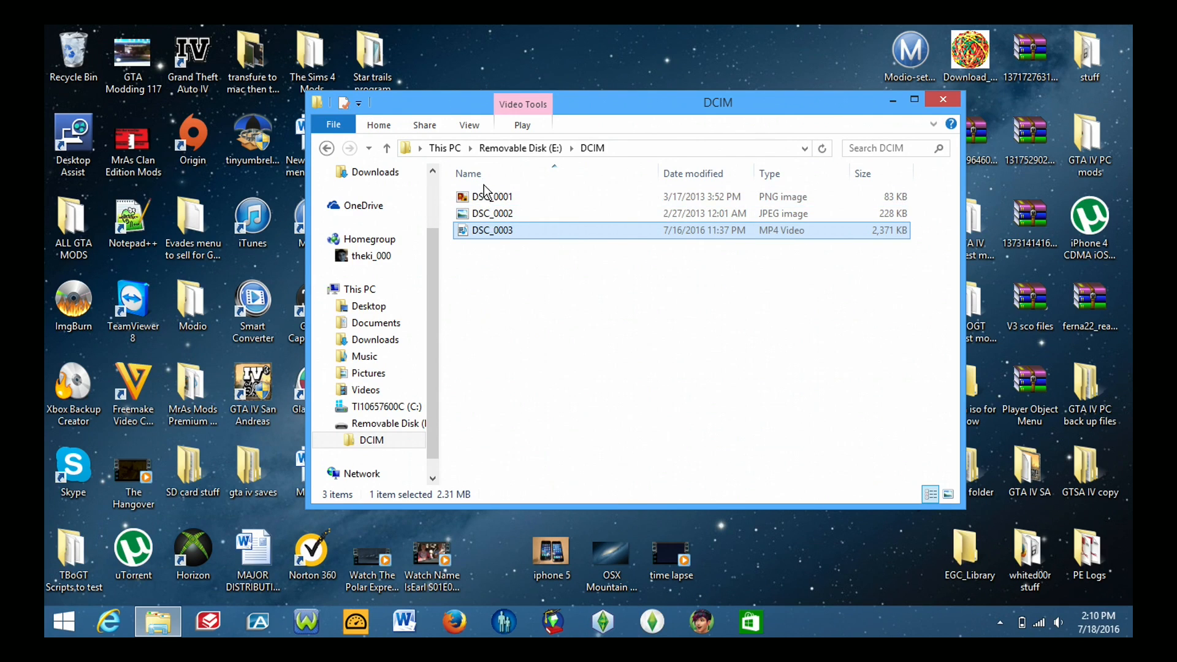
mouse_move(509, 296)
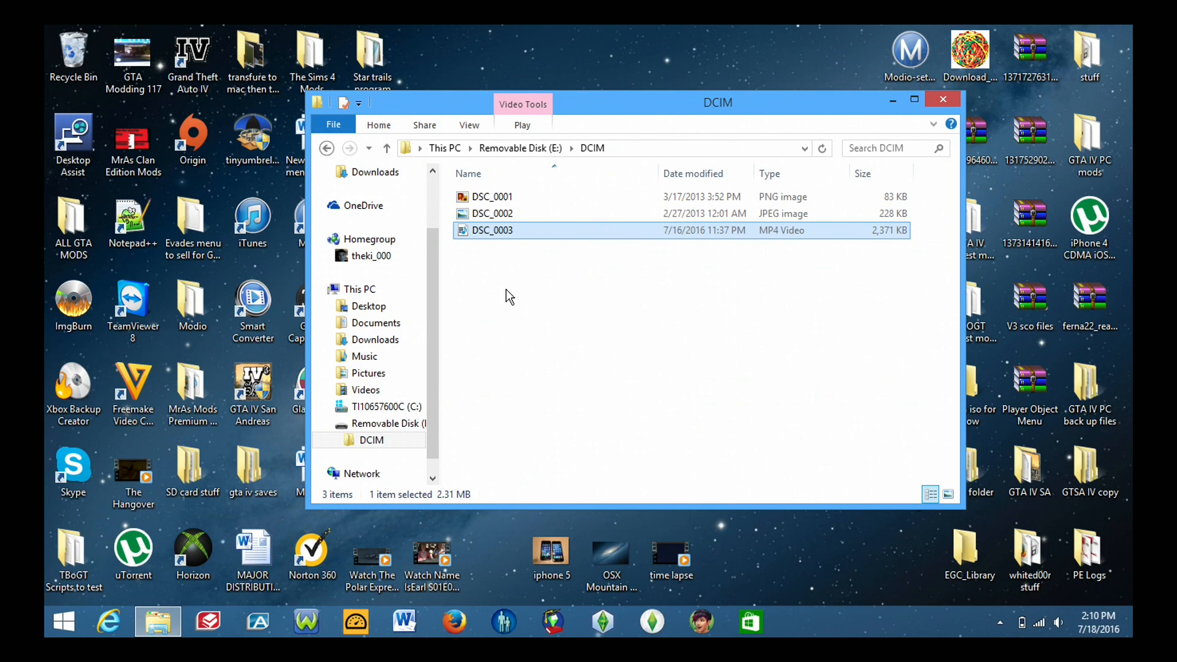
left_click(552, 554)
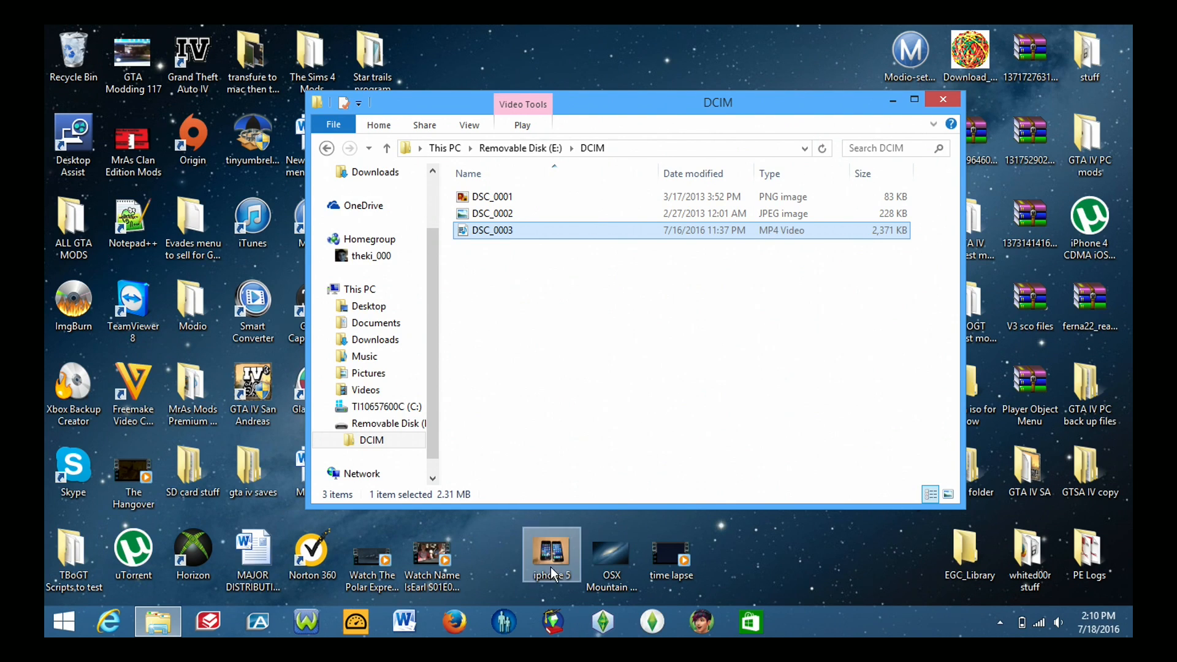
mouse_move(540, 583)
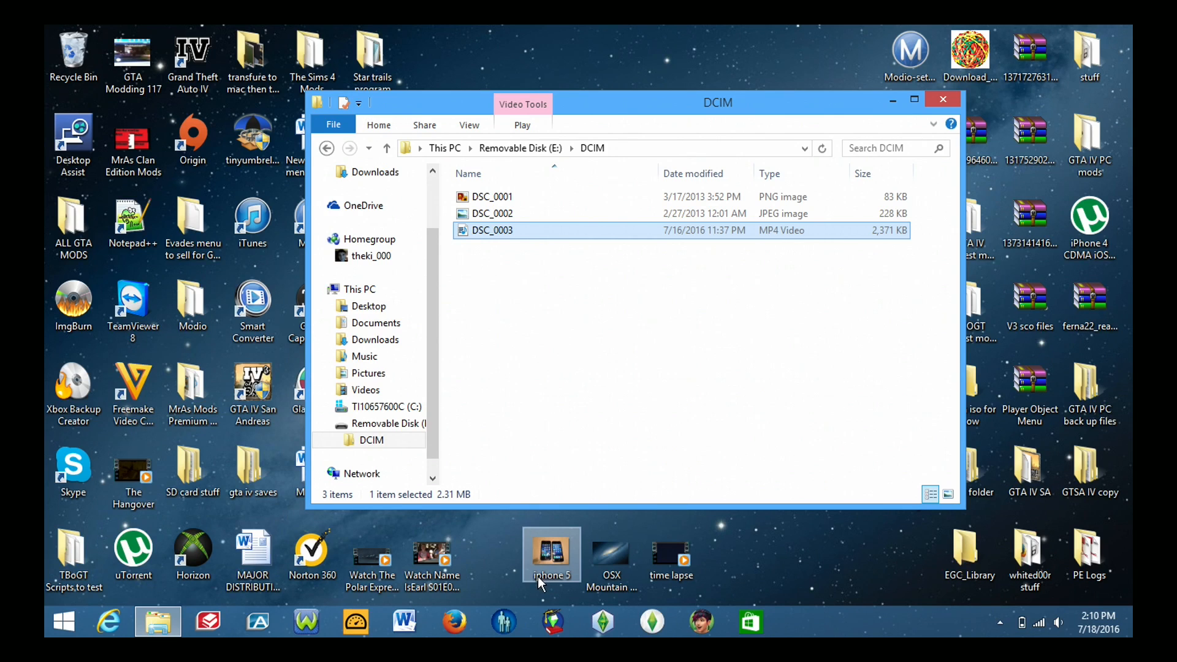
mouse_move(563, 578)
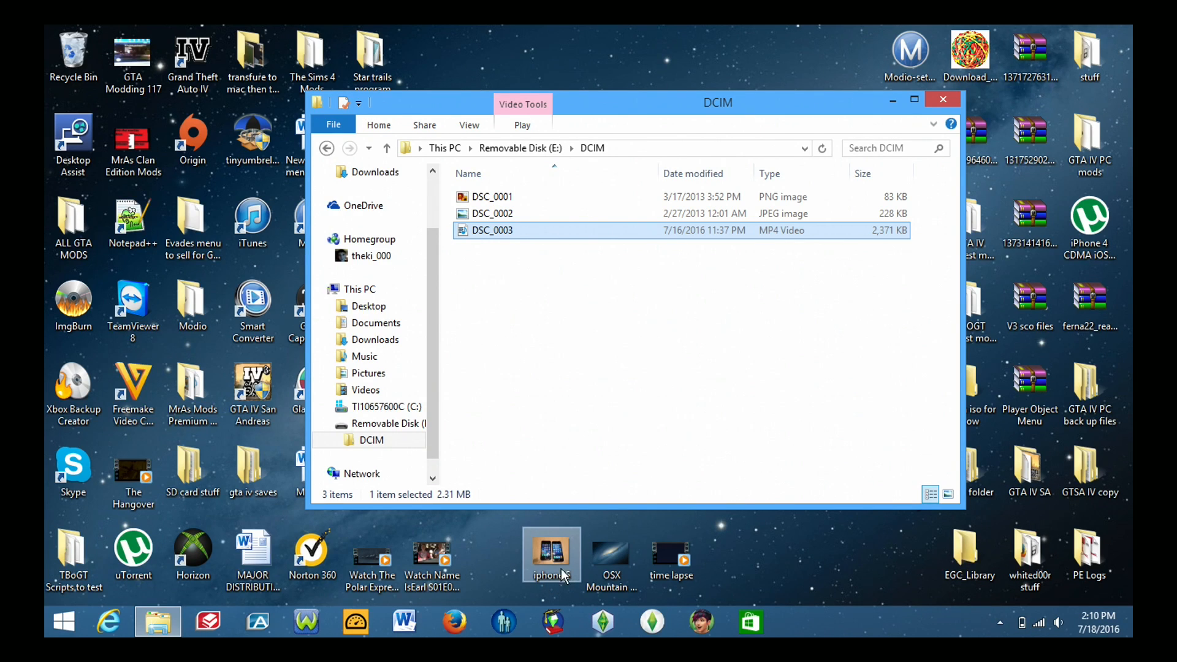
mouse_move(556, 563)
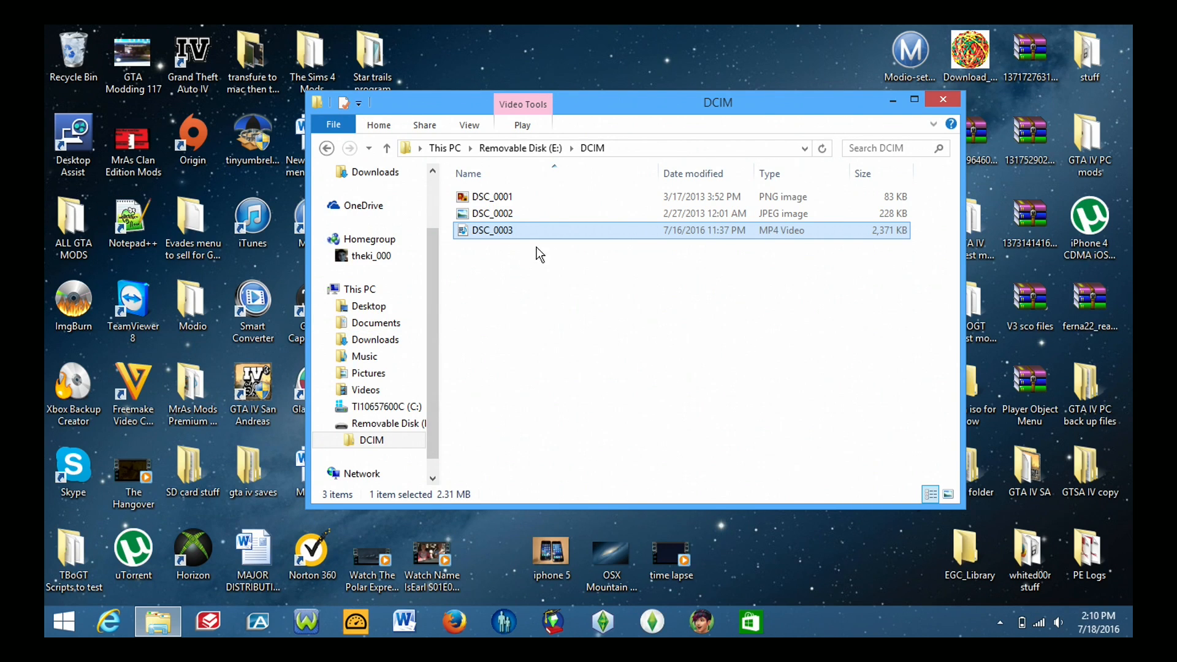
left_click(491, 196)
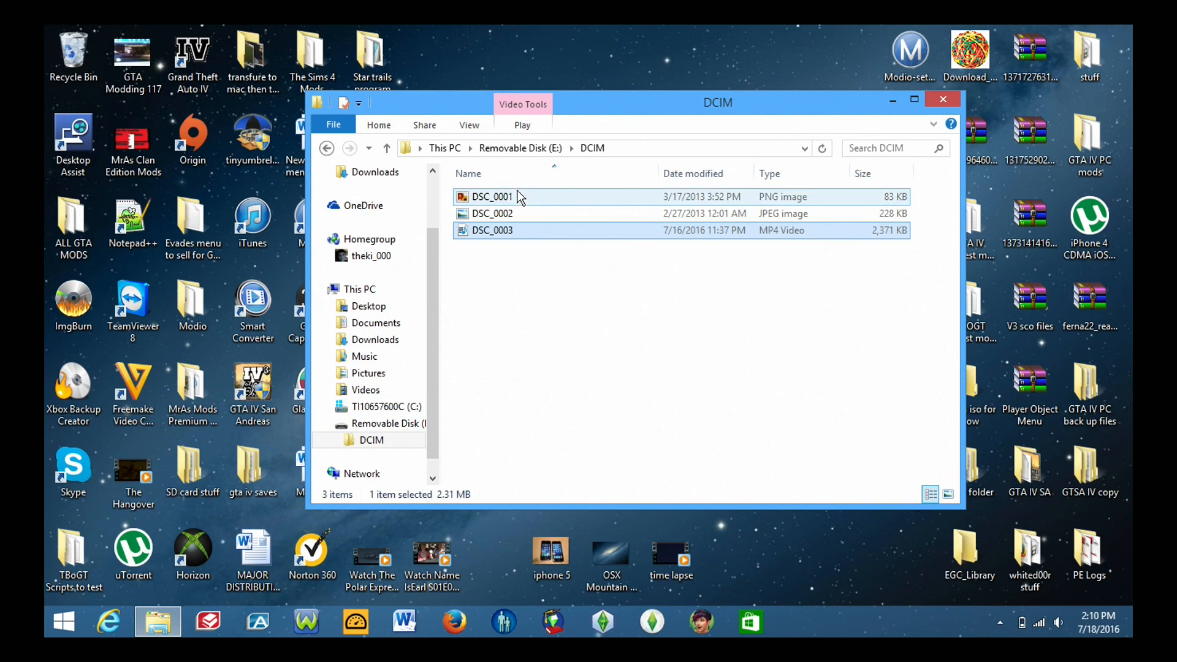
left_click(492, 214)
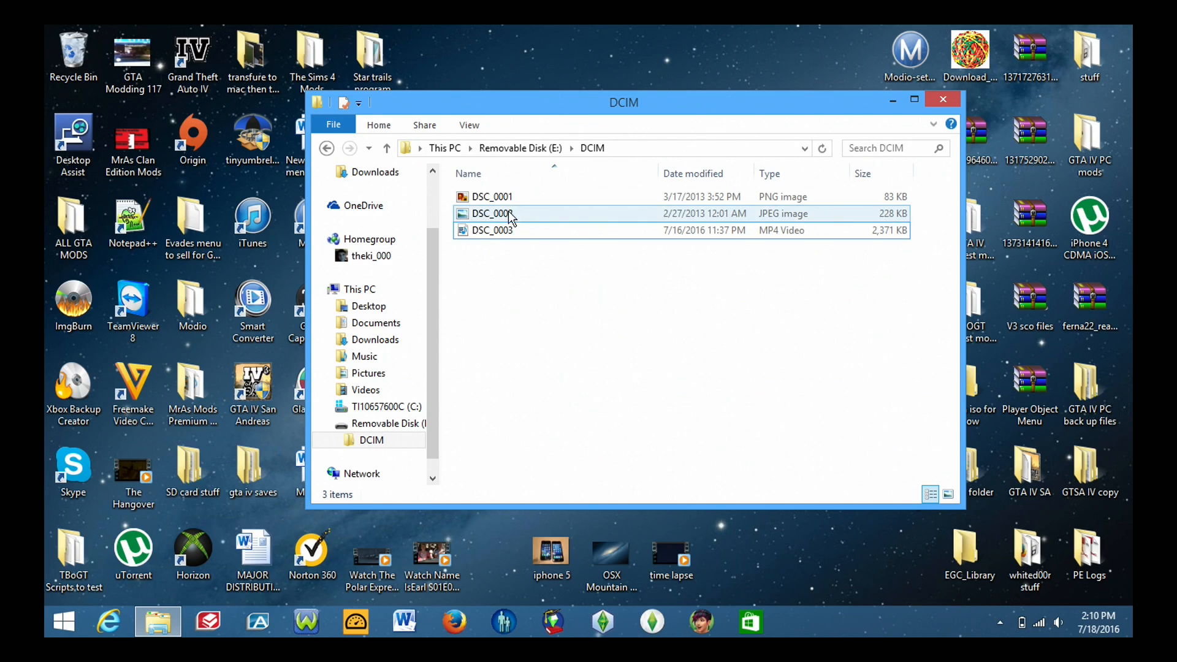
left_click(514, 197)
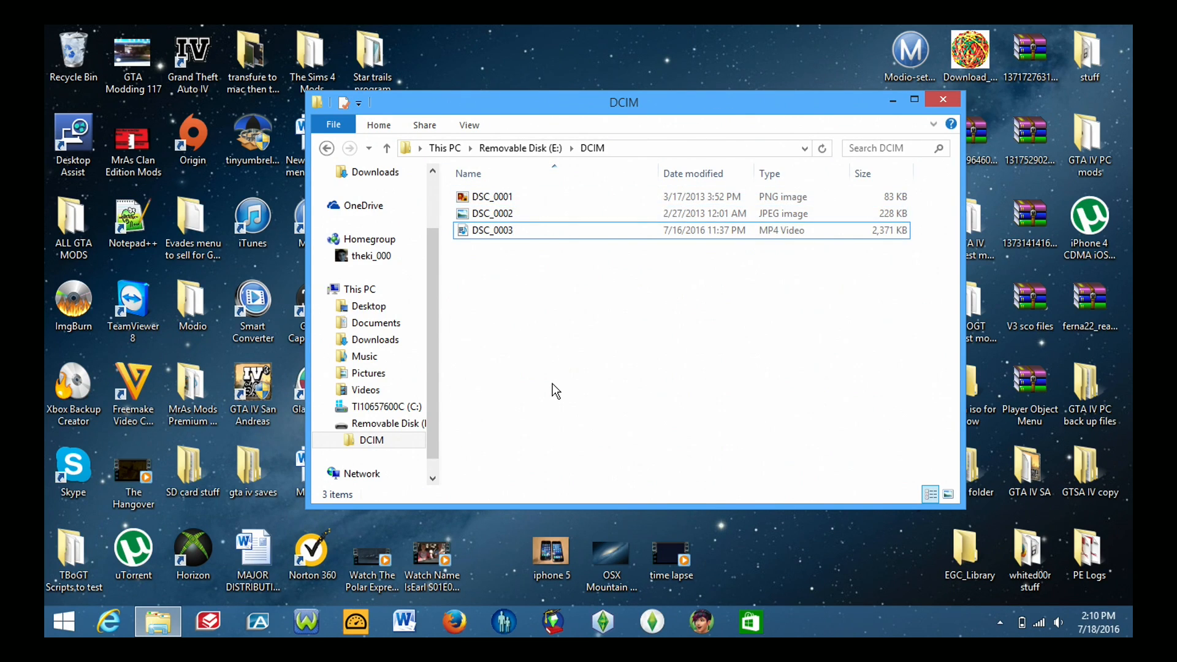
mouse_move(766, 380)
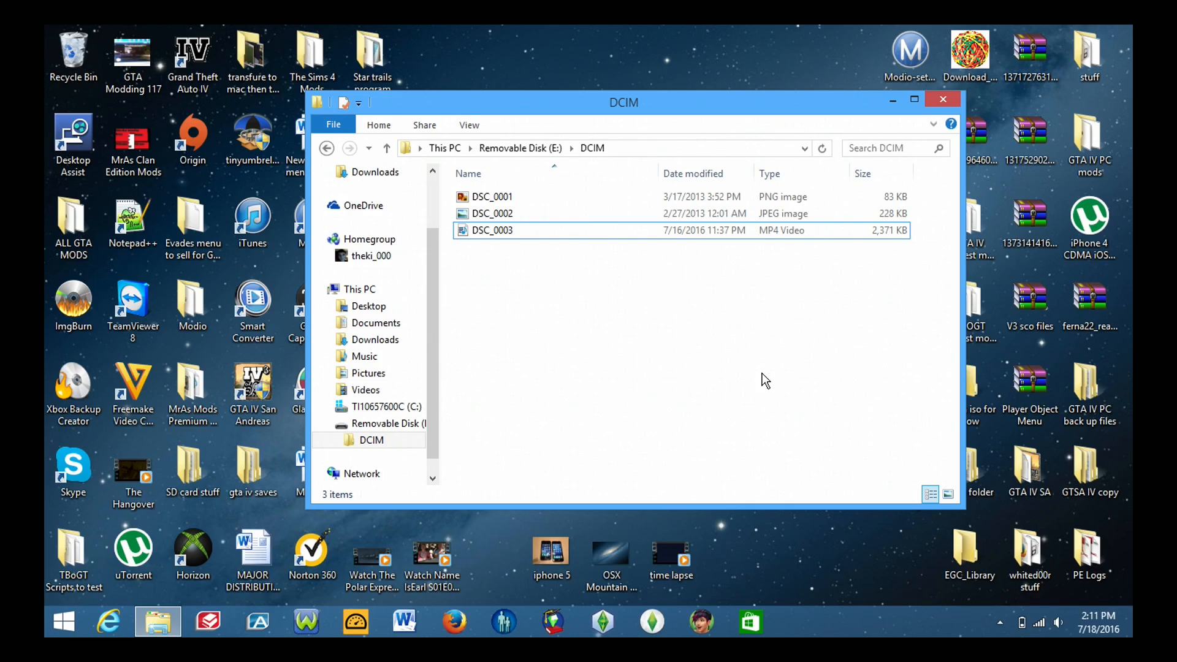
mouse_move(675, 333)
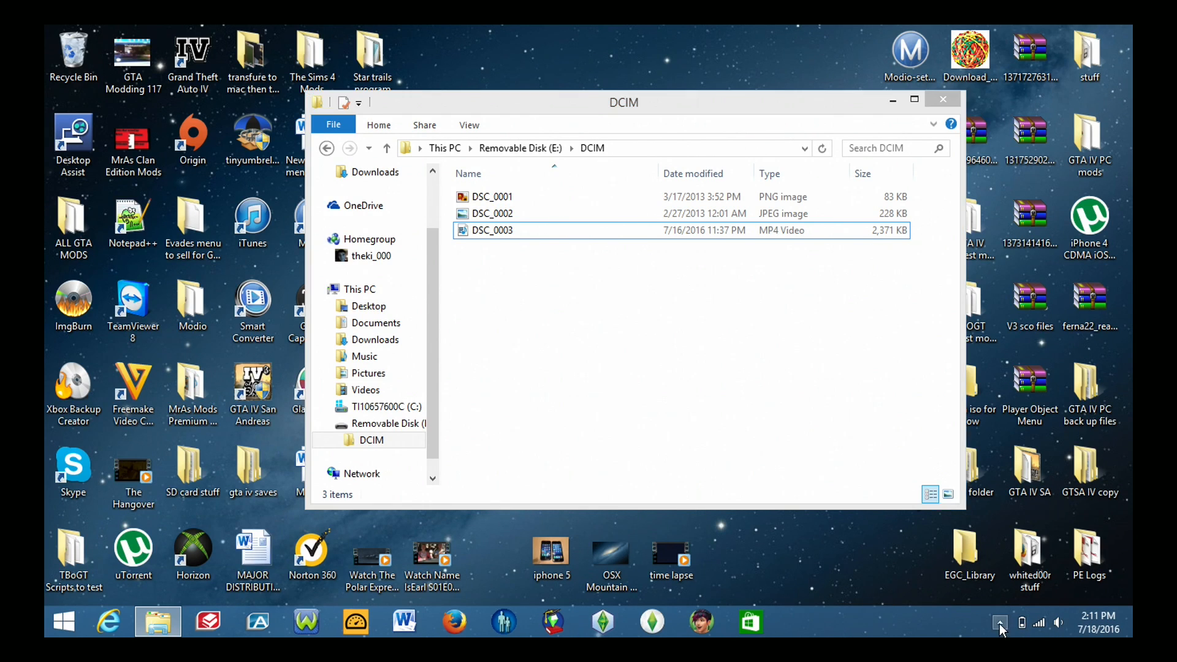
- Eject Removable Disk (E:) through the Safely Remove Hardware tray icon
left_click(999, 623)
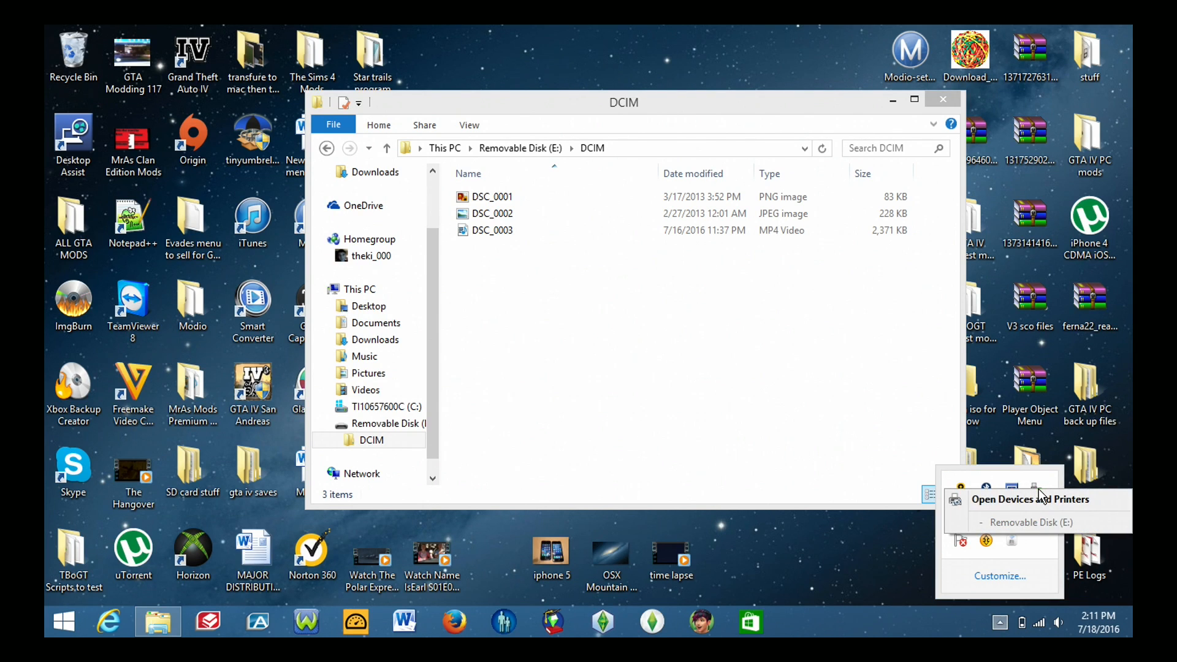
mouse_move(1028, 528)
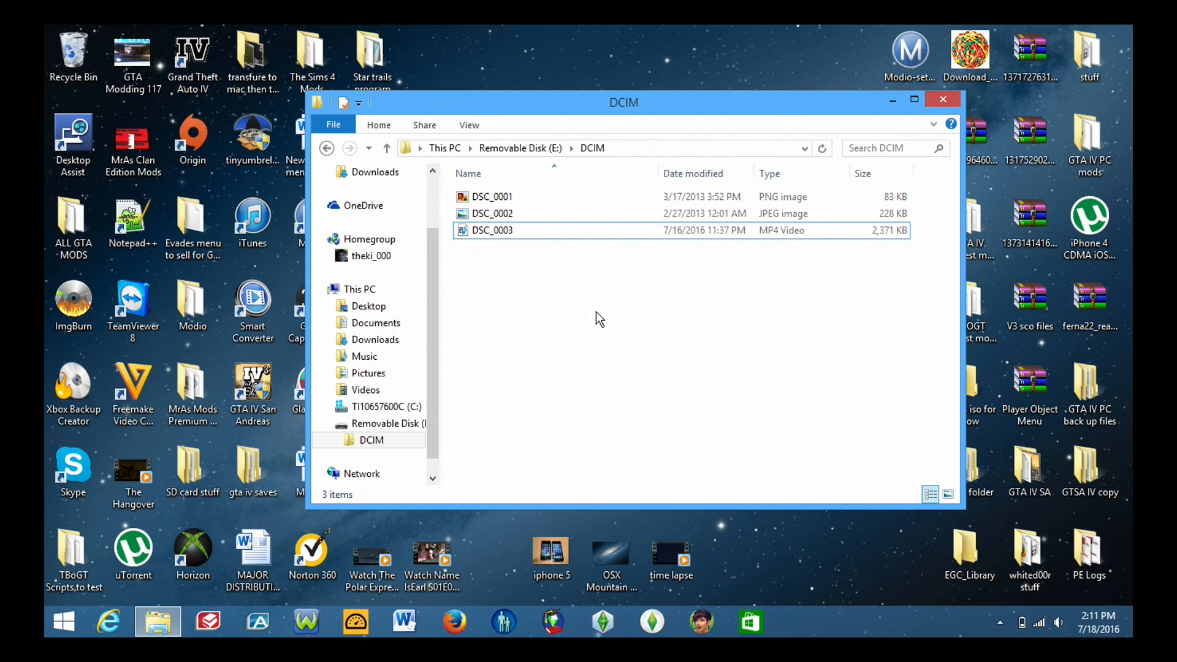
left_click(943, 99)
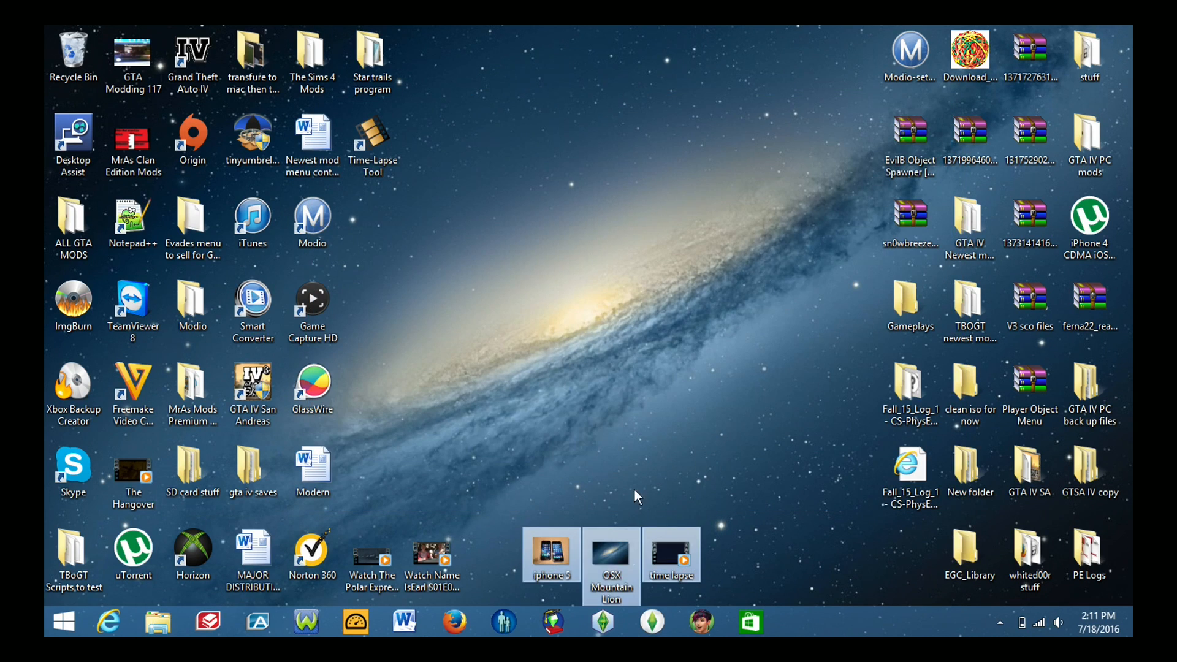
left_click(637, 492)
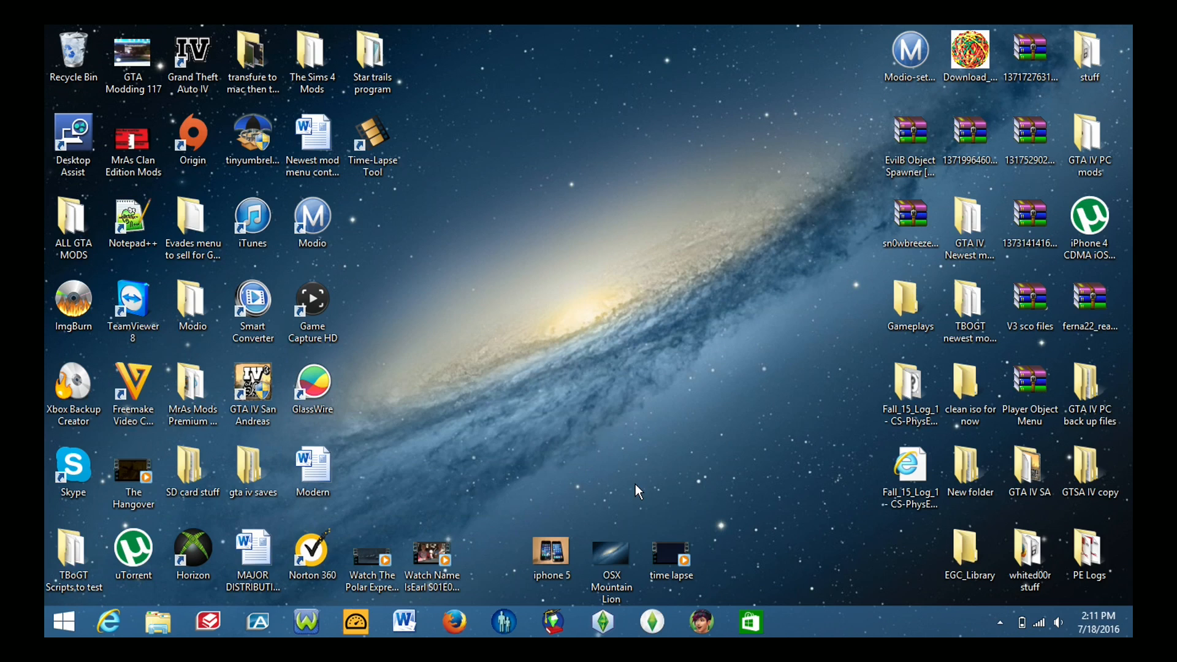